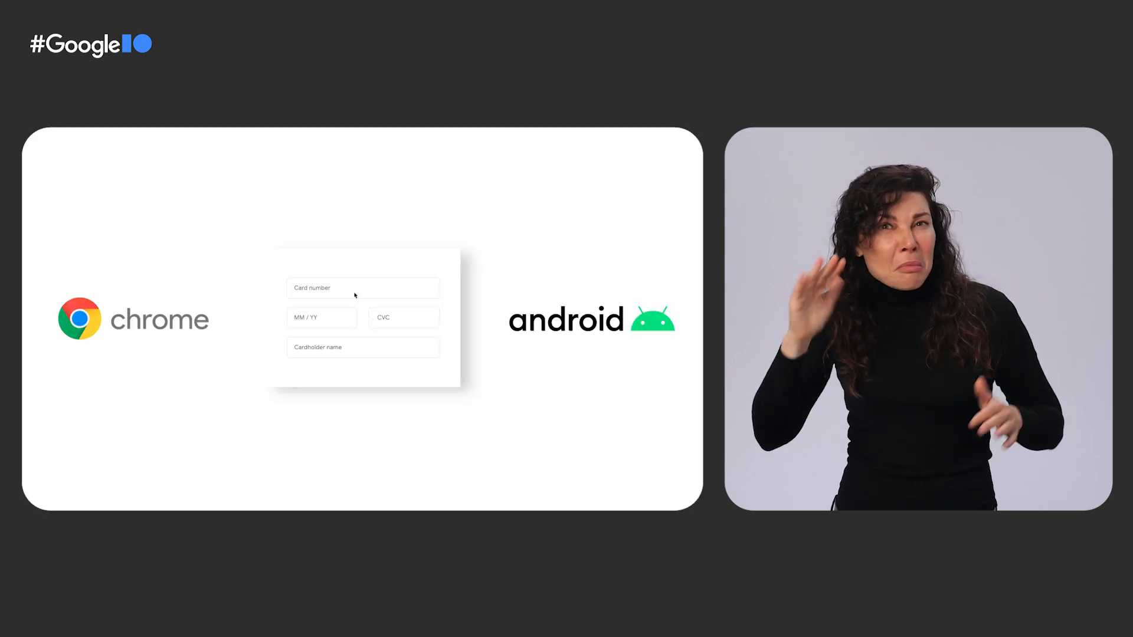
{"action": "left_click", "coordinate": [363, 287]}
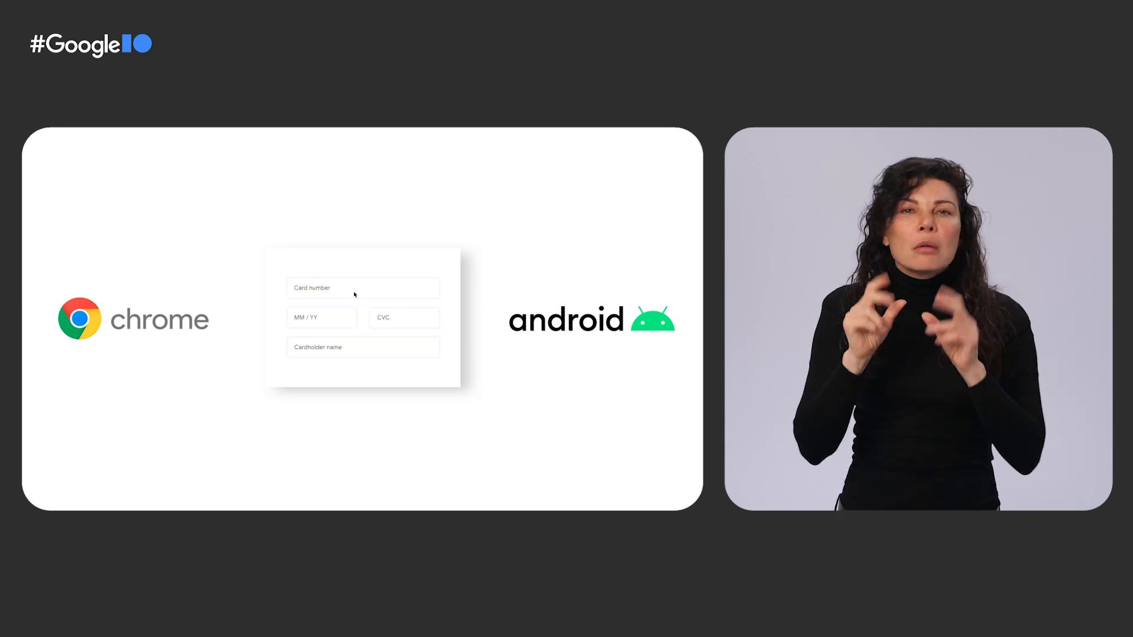
{"action": "left_click", "coordinate": [363, 288]}
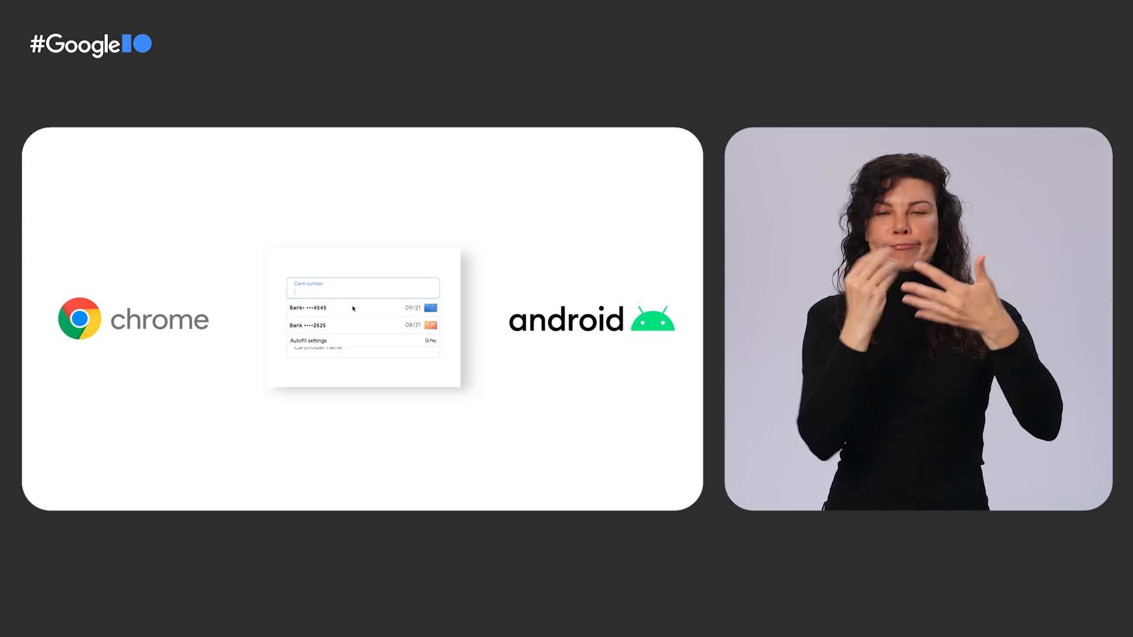